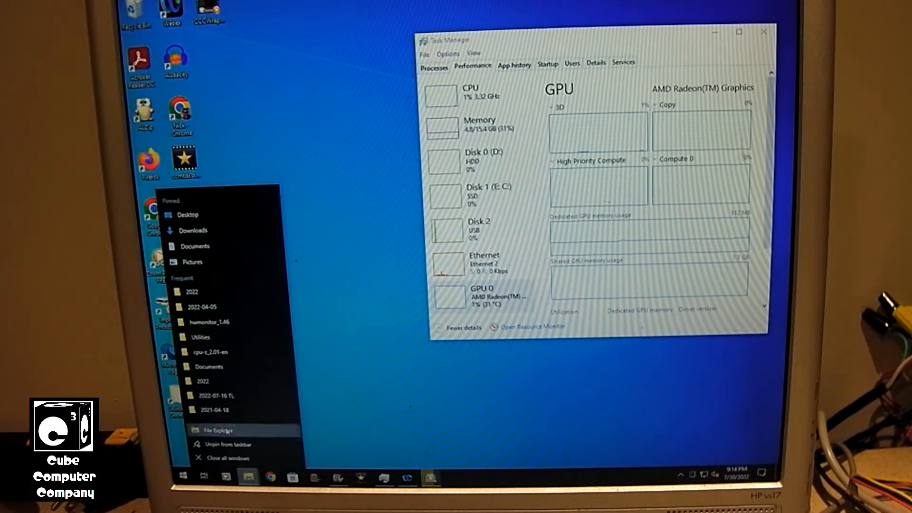
Launch File Explorer and reach Computer Management via Manage on Computer in the navigation pane
{"action": "left_click", "coordinate": [219, 429]}
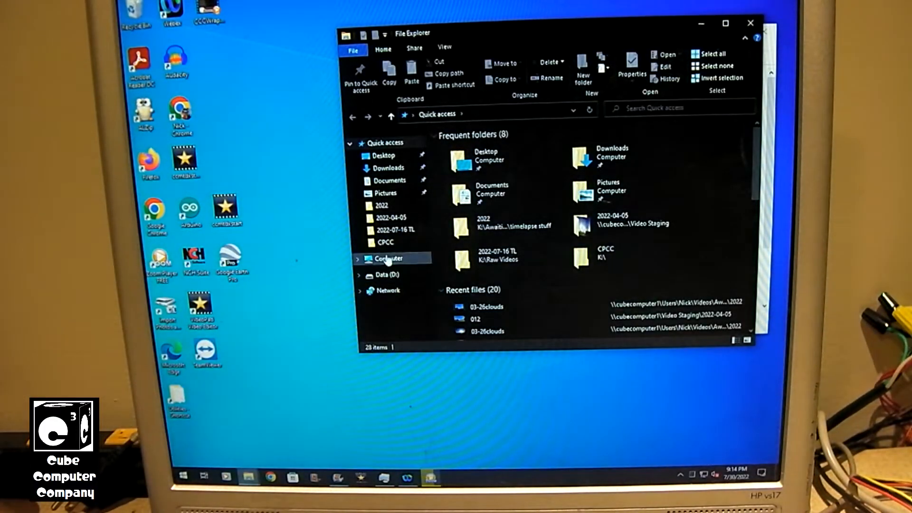
{"action": "right_click", "coordinate": [387, 259]}
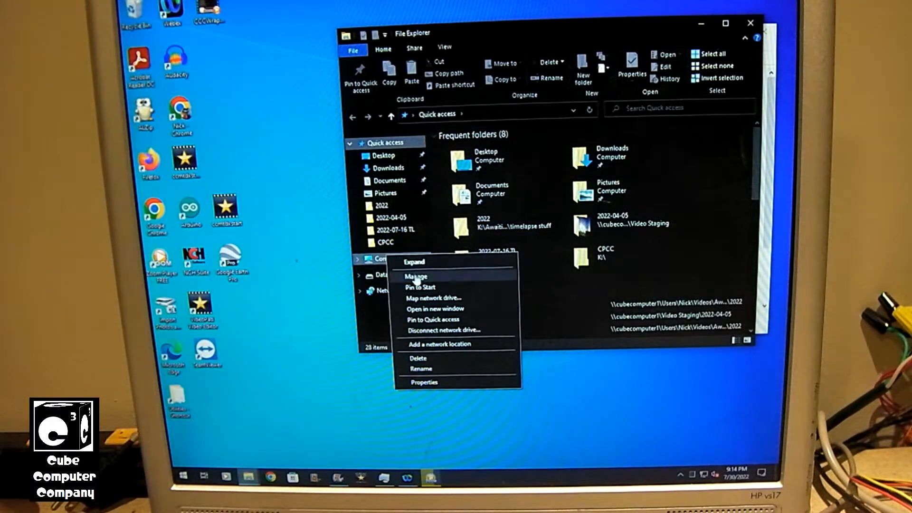
{"action": "left_click", "coordinate": [416, 277]}
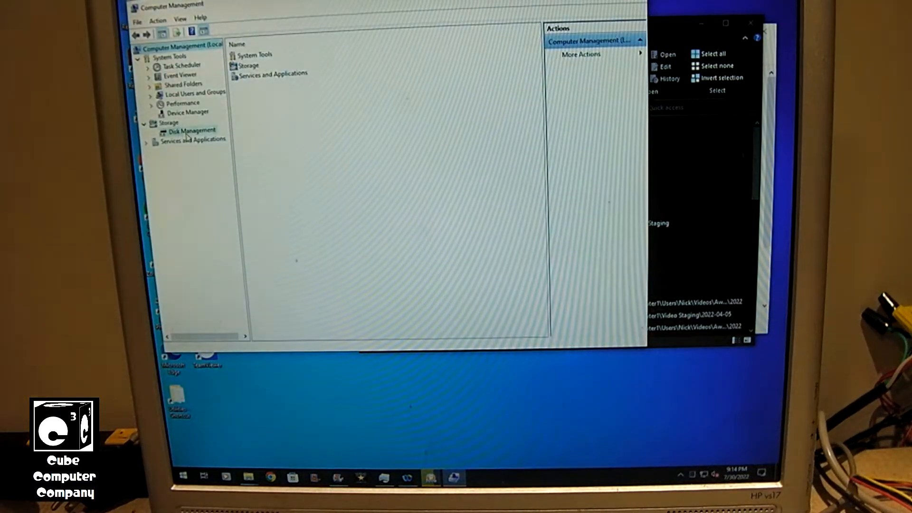
In Disk Management, initialize the new 931.50 GB Disk 2 with GPT partitioning
{"action": "left_click", "coordinate": [188, 129]}
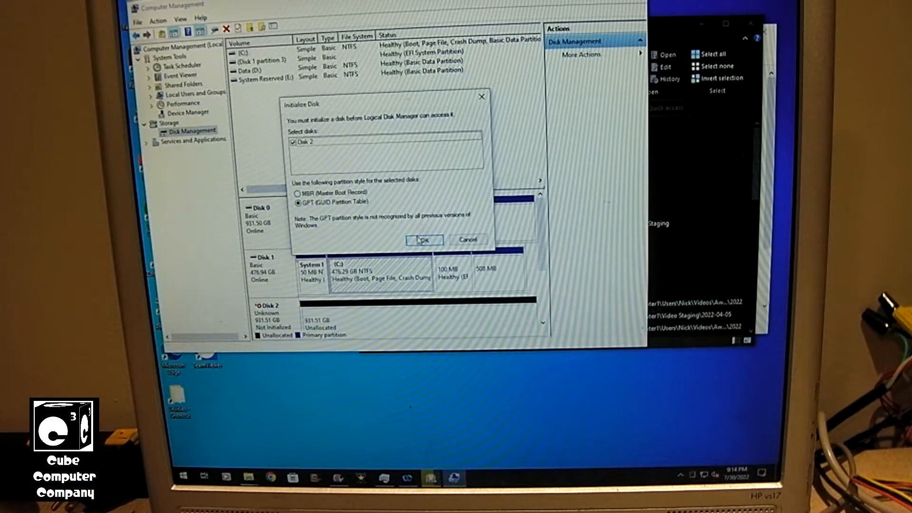
{"action": "left_click", "coordinate": [424, 240]}
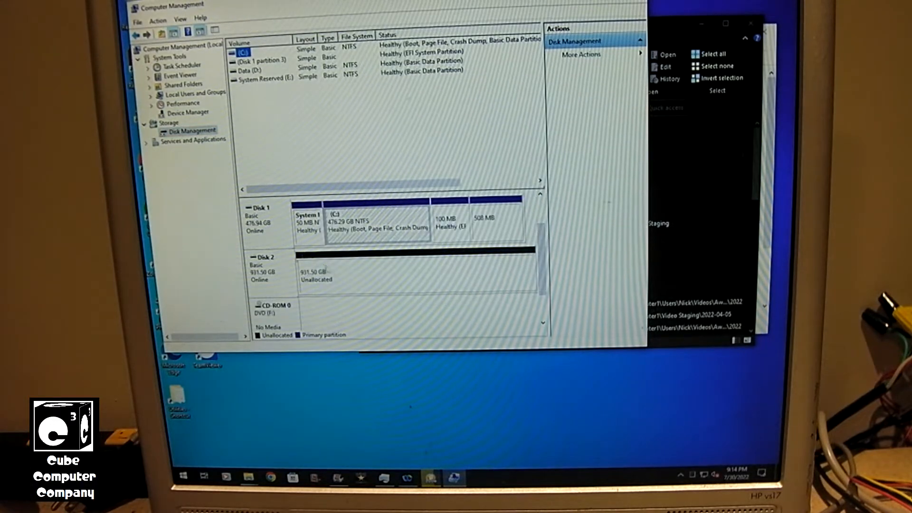
Start a New Simple Volume on Disk 2's unallocated space at full size with drive letter K
{"action": "right_click", "coordinate": [329, 266]}
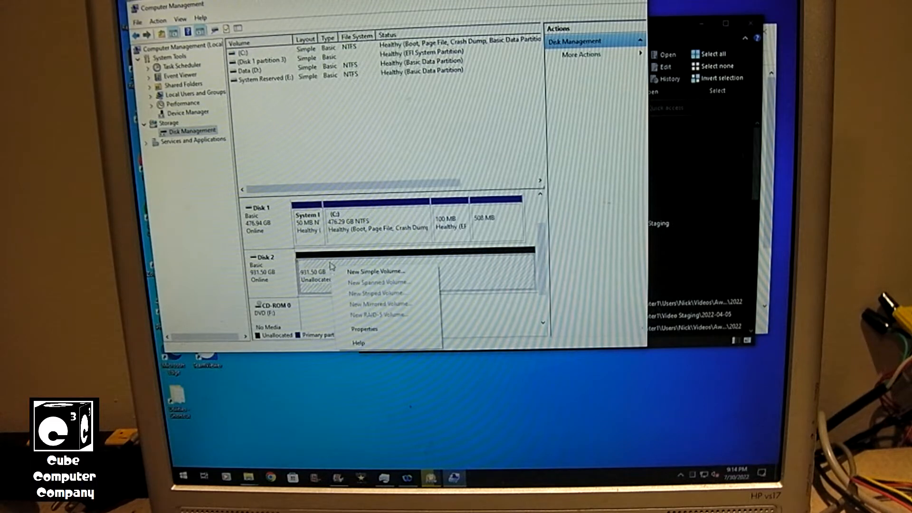
{"action": "left_click", "coordinate": [376, 271]}
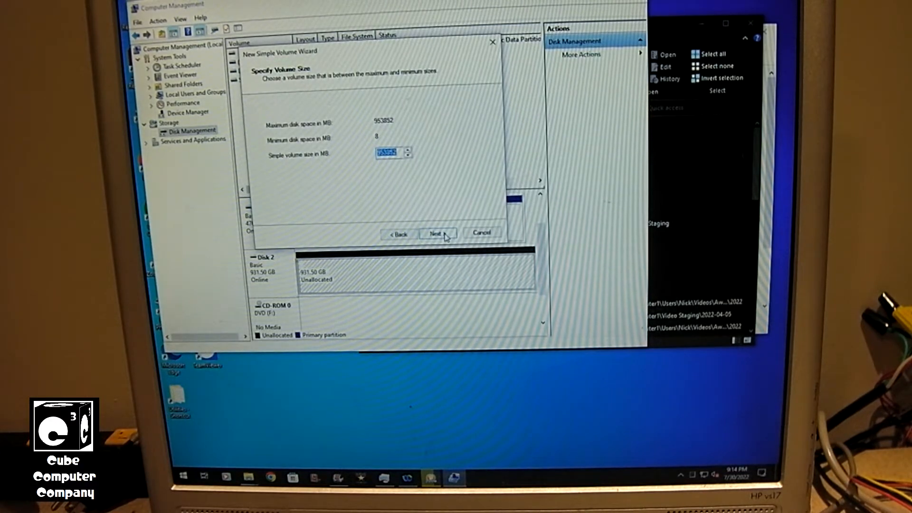
{"action": "left_click", "coordinate": [439, 233]}
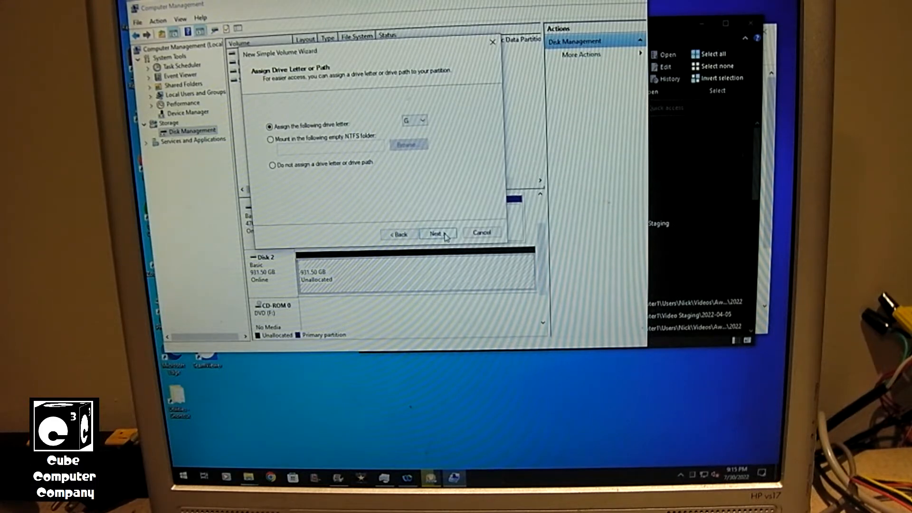
{"action": "left_click", "coordinate": [423, 119]}
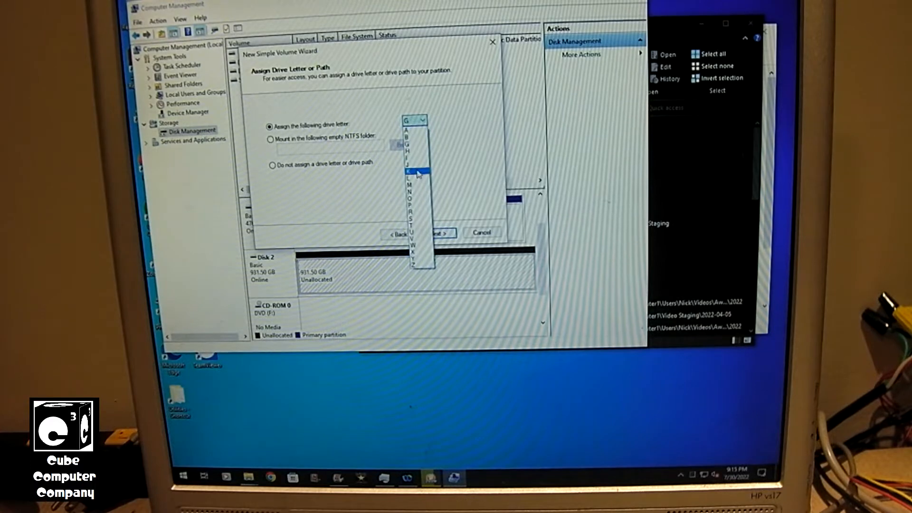
{"action": "left_click", "coordinate": [410, 172]}
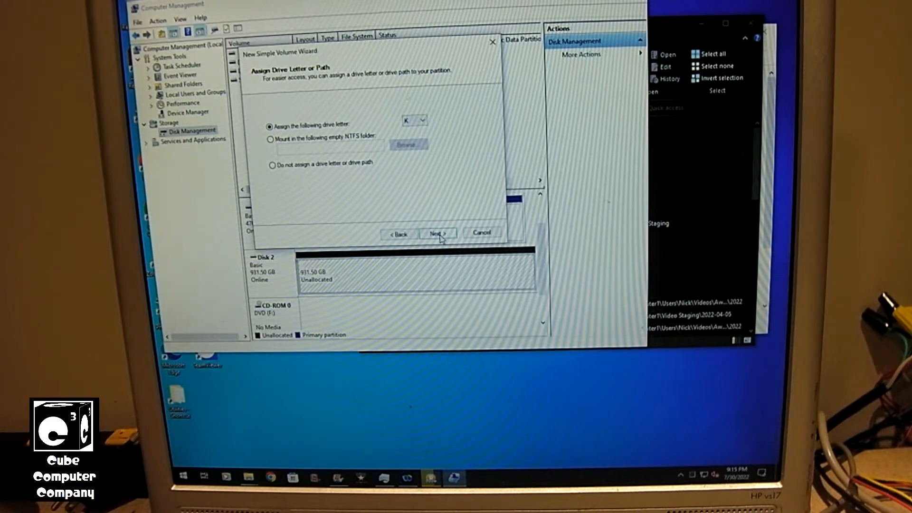
{"action": "left_click", "coordinate": [438, 233]}
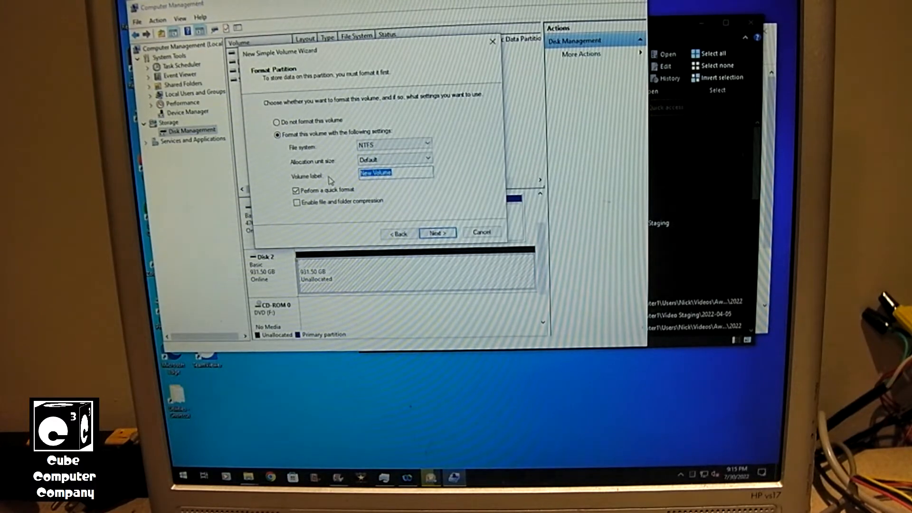
Label the volume NickSSD, keep NTFS formatting and finish creating it
{"action": "type", "text": "Nick SSD"}
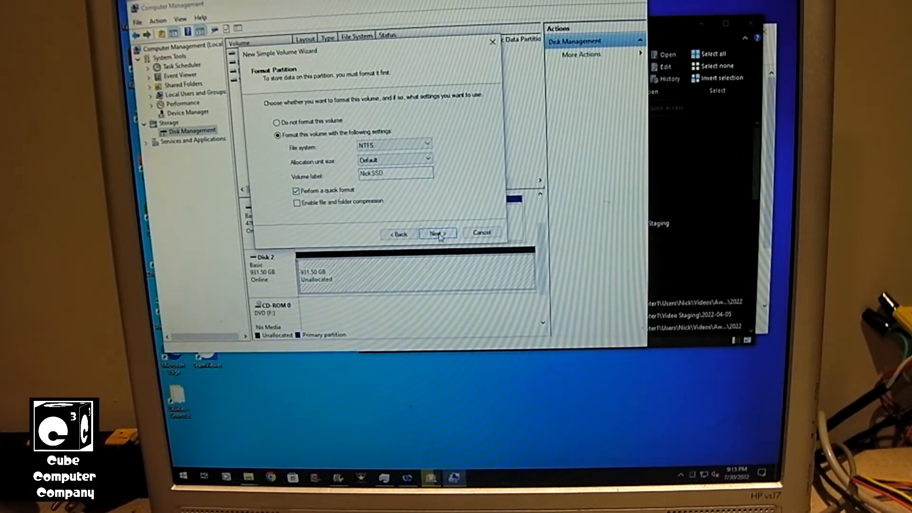
{"action": "left_click", "coordinate": [438, 233]}
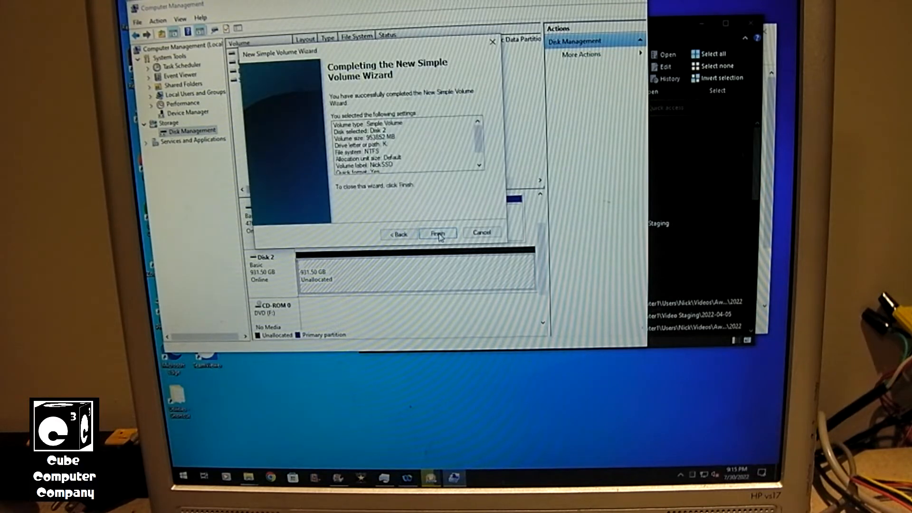
{"action": "left_click", "coordinate": [437, 234]}
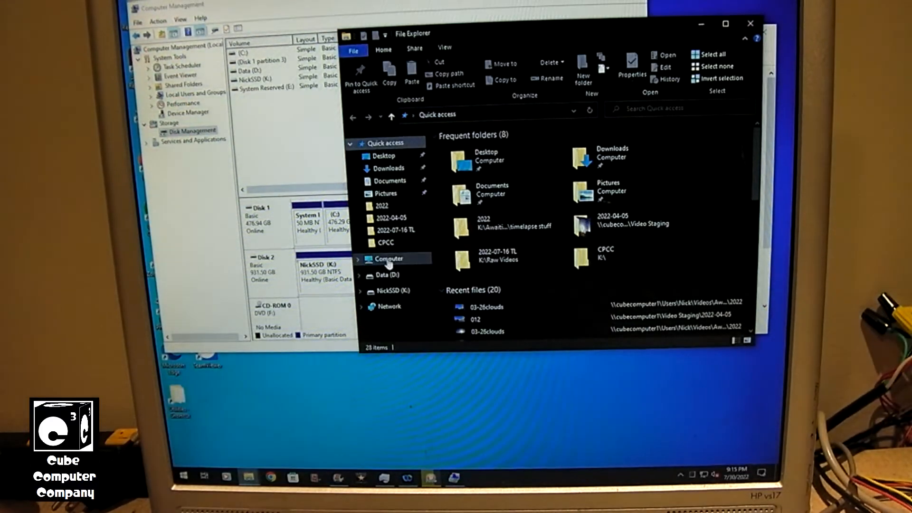
Show this computer's drives and scroll to Devices and drives to reach NickSSD (K:)
{"action": "left_click", "coordinate": [390, 258]}
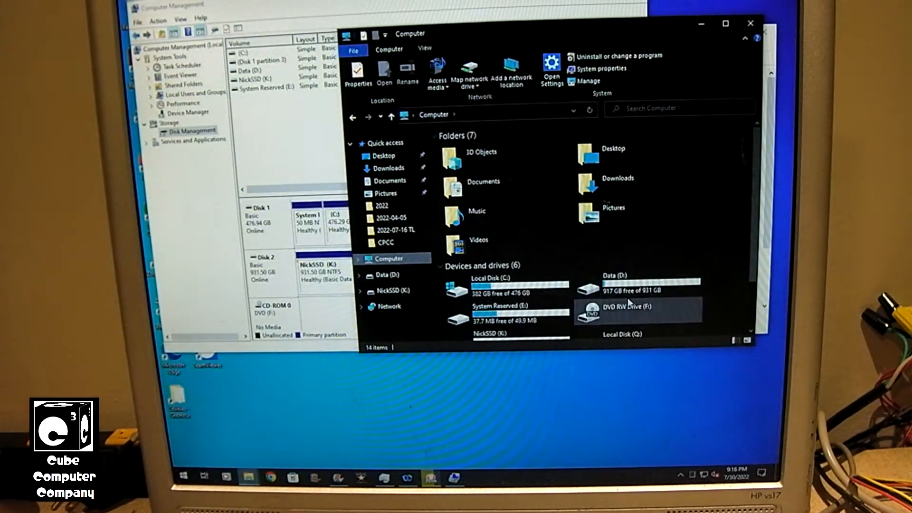
{"action": "scroll", "scroll_direction": "down", "scroll_amount": 3}
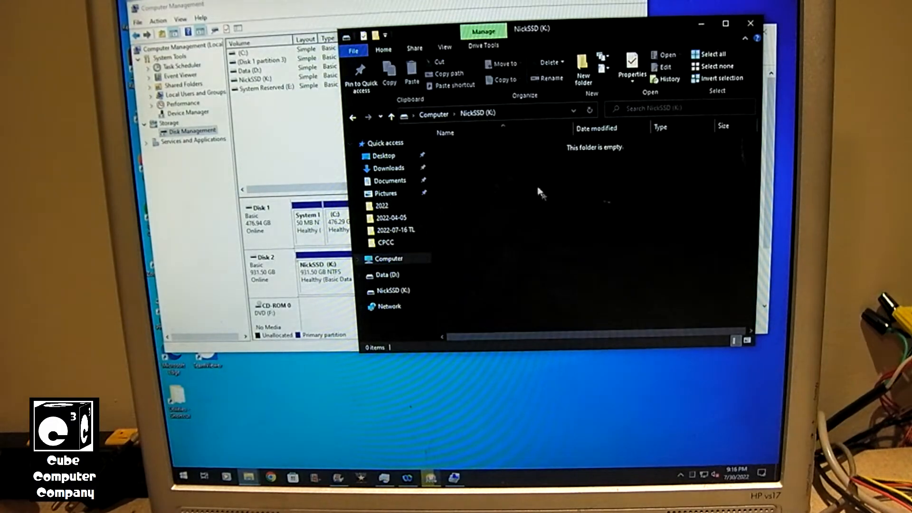
{"action": "mouse_move", "coordinate": [619, 210]}
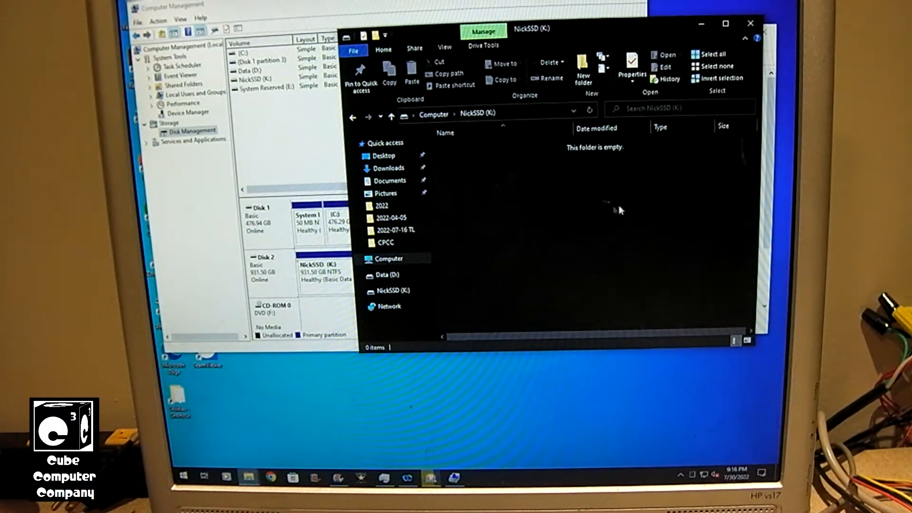
{"action": "mouse_move", "coordinate": [653, 222]}
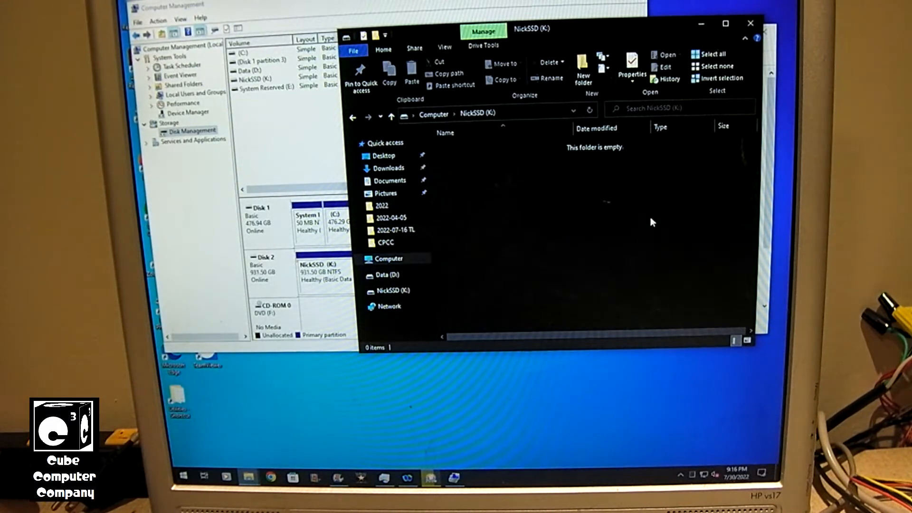